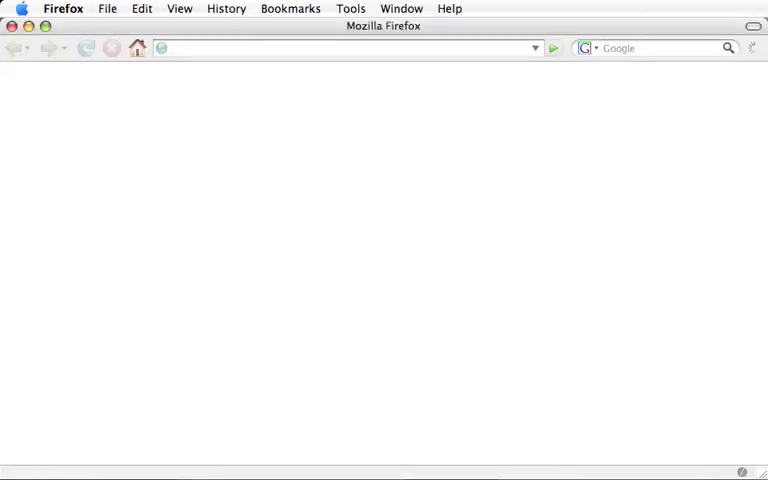
Step: Search Google for 'tabulator' from the Firefox toolbar search box
left_click(650, 48)
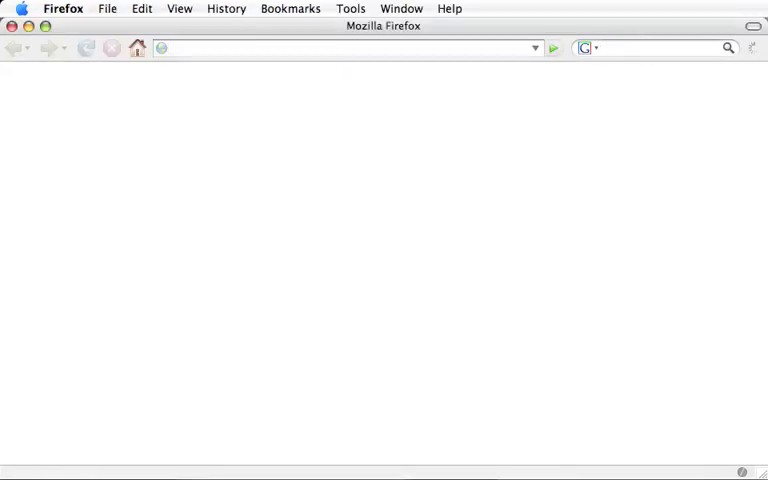
type("tabulator")
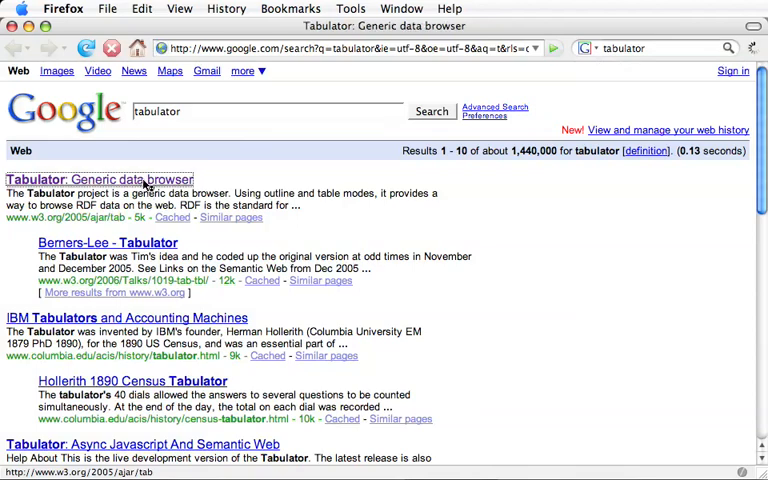
Step: Open the Tabulator generic data browser result and scroll to its Data links section
left_click(99, 179)
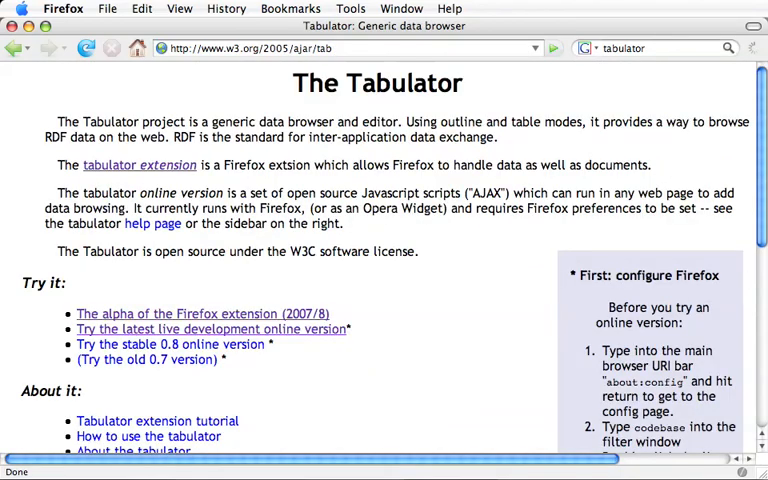
scroll("down", 3)
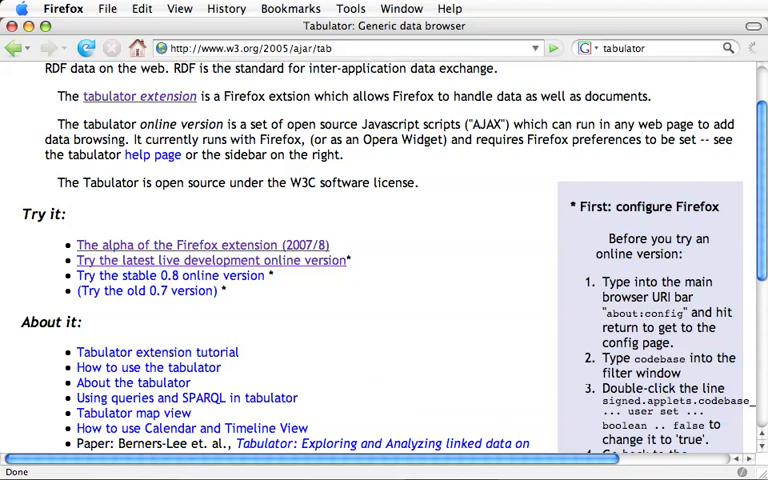
scroll("down", 3)
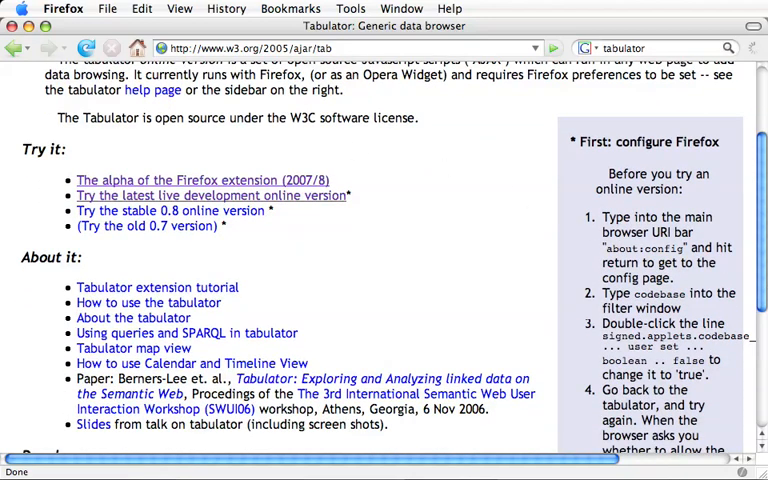
scroll("down", 3)
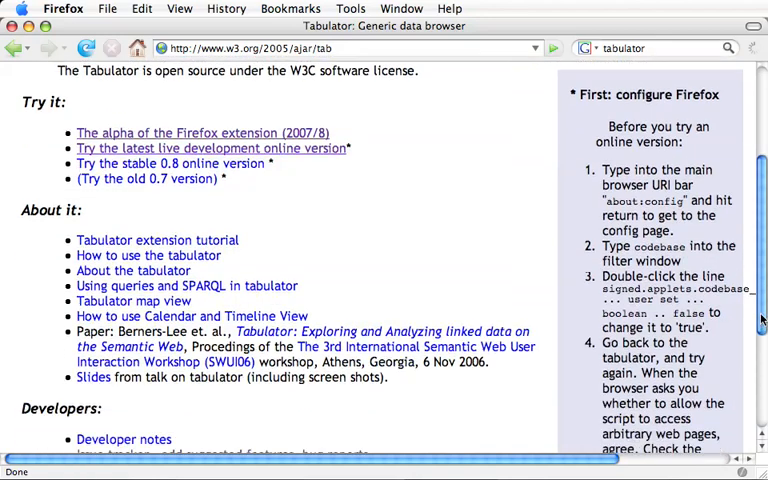
scroll("down", 3)
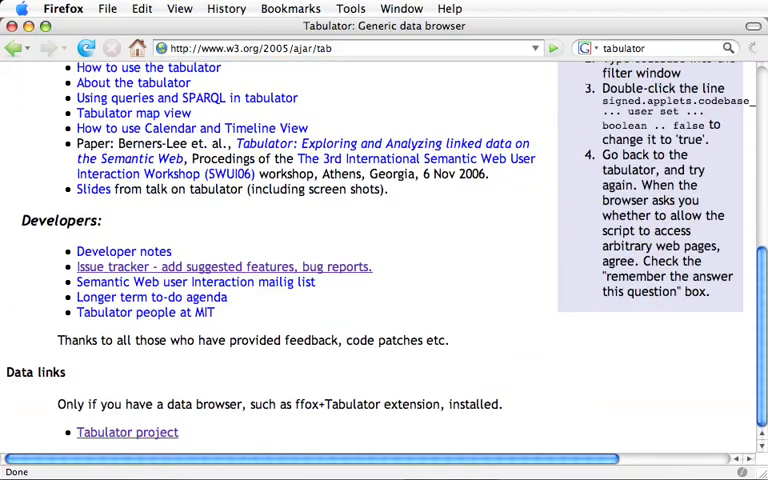
mouse_move(127, 432)
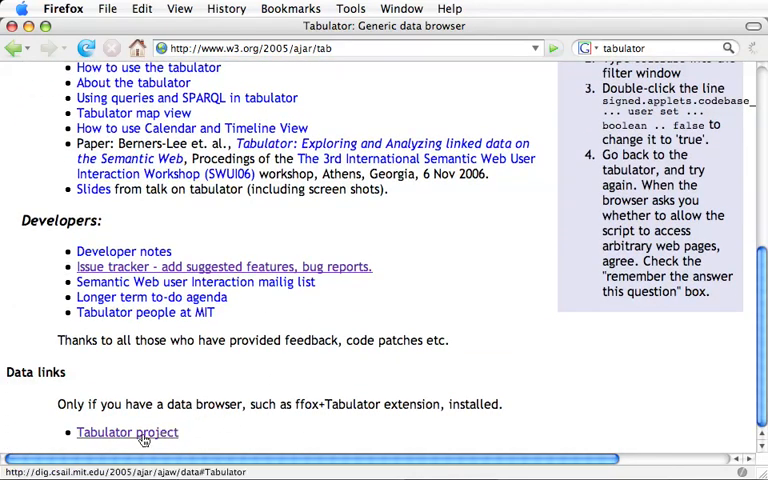
Step: Load the Tabulator project RDF data from the Data links into the outline view
left_click(127, 432)
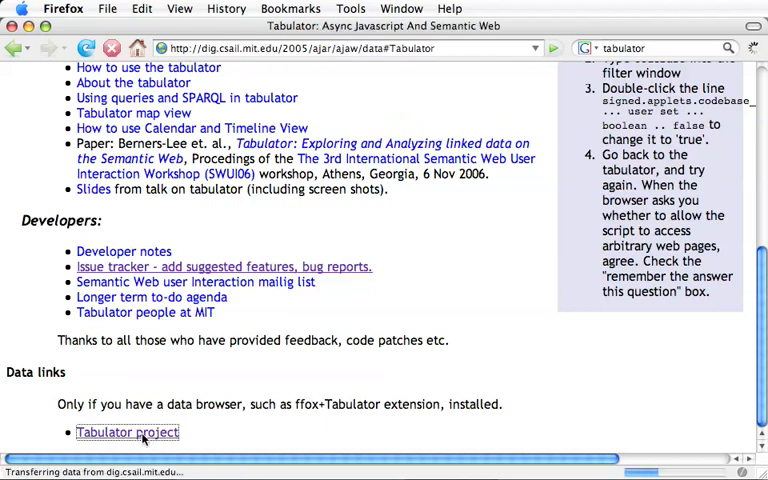
left_click(126, 432)
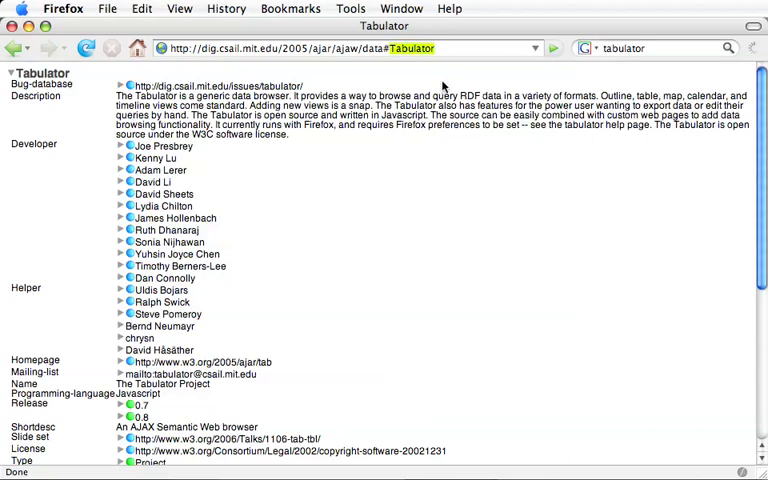
mouse_move(261, 182)
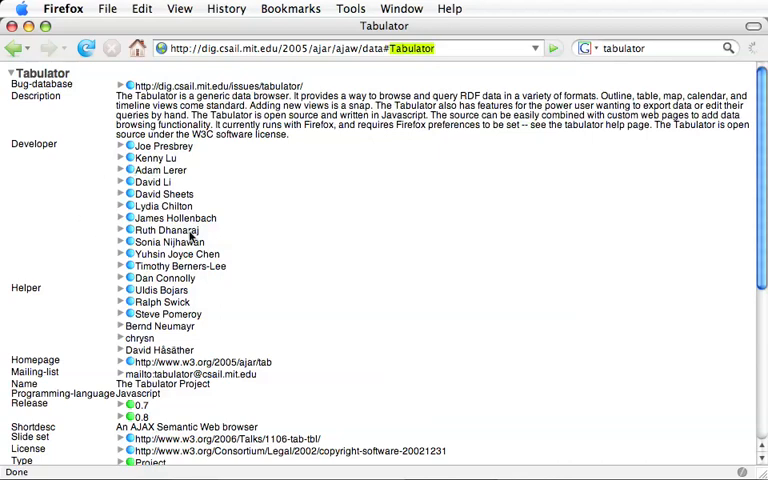
mouse_move(46, 165)
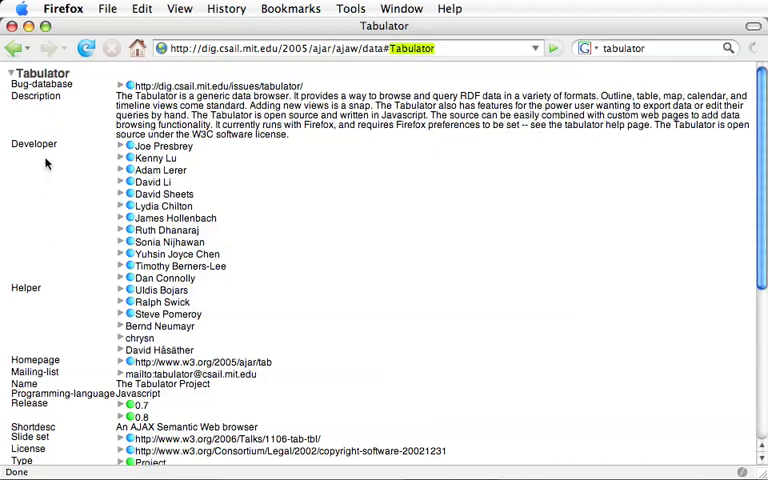
mouse_move(425, 207)
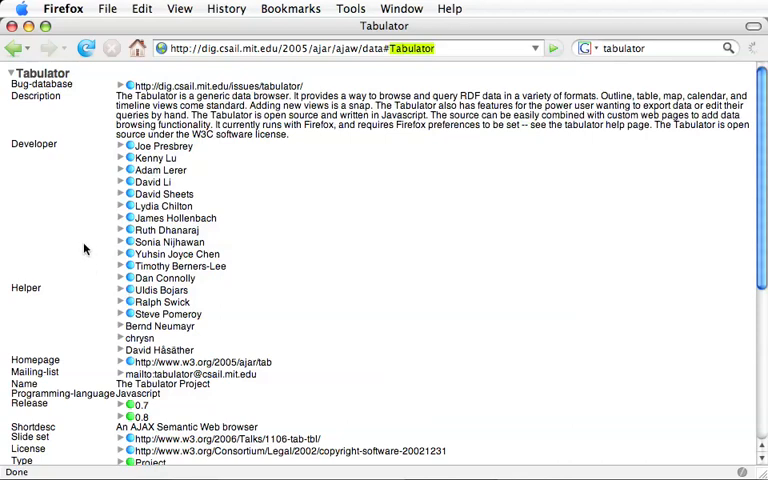
mouse_move(118, 221)
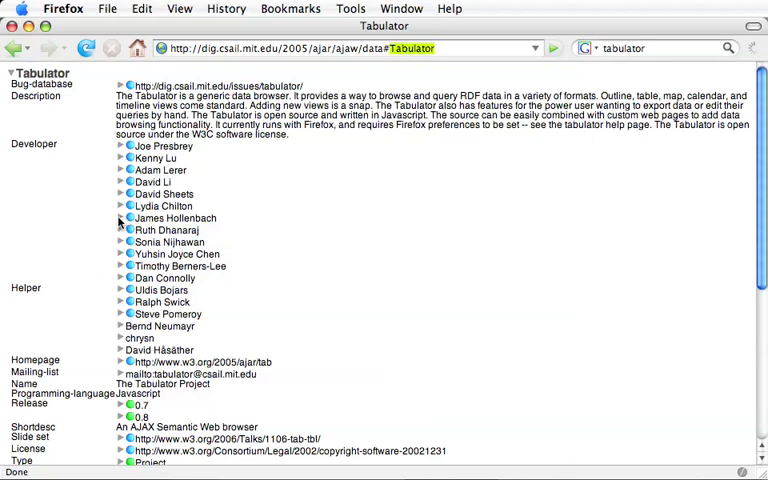
left_click(121, 218)
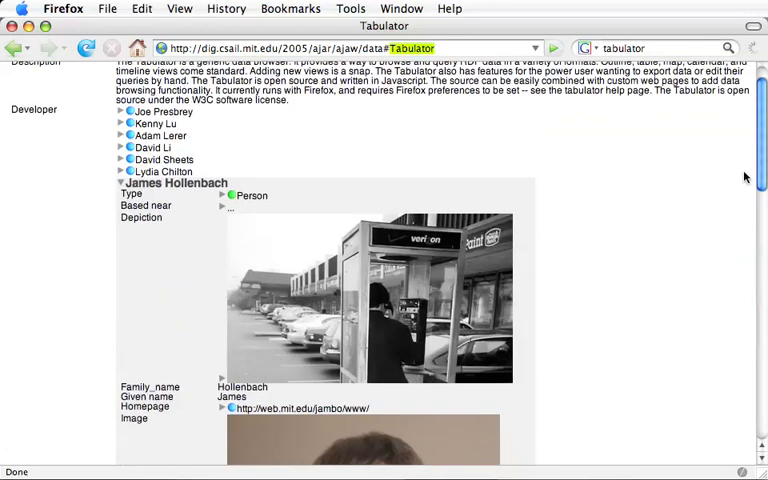
mouse_move(120, 189)
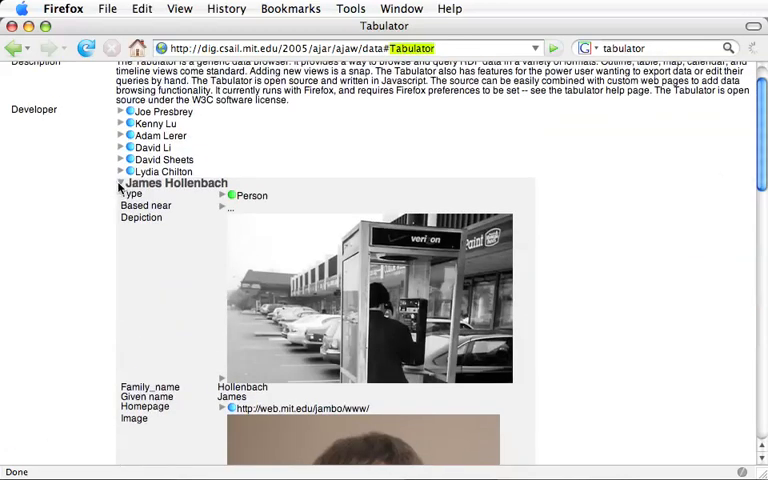
left_click(121, 183)
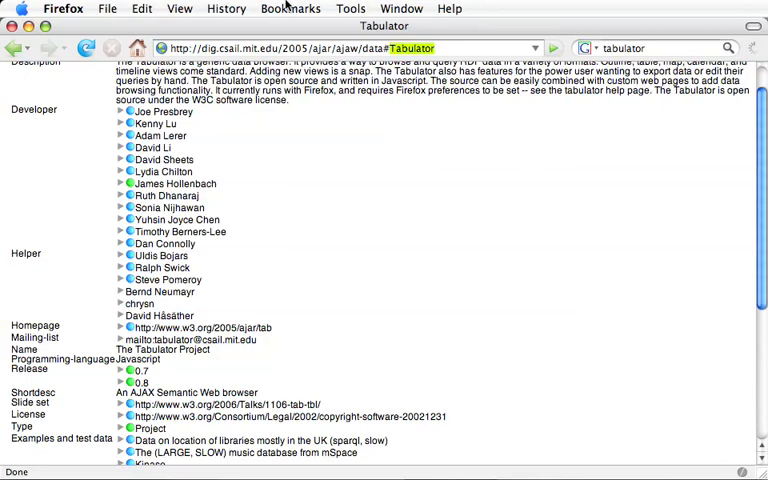
Step: Show the Firefox bookmarks list containing the Tabulator Development entries
left_click(290, 8)
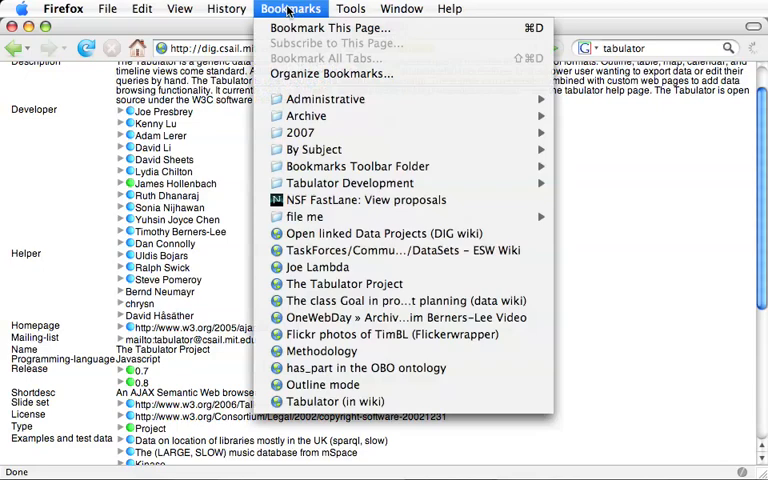
mouse_move(349, 183)
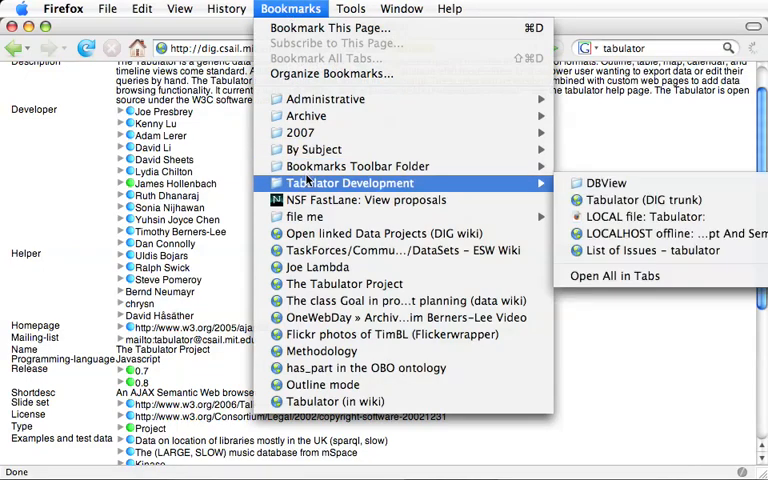
mouse_move(305, 216)
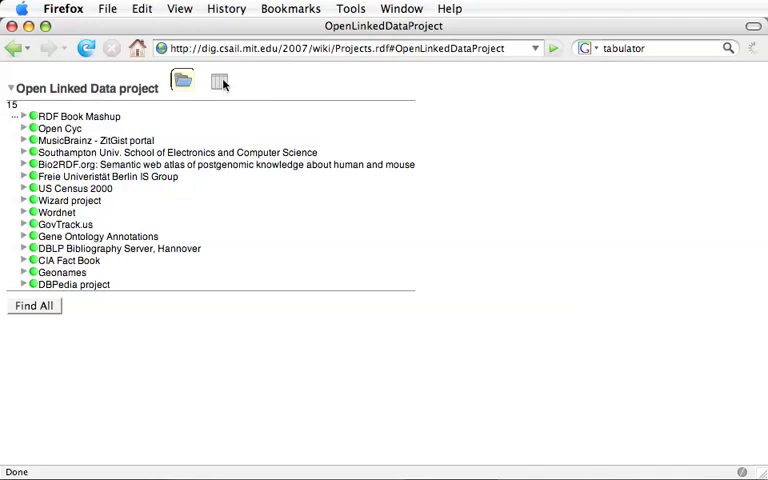
Step: Collapse the fifteen-project listing under the Open Linked Data project heading
left_click(217, 81)
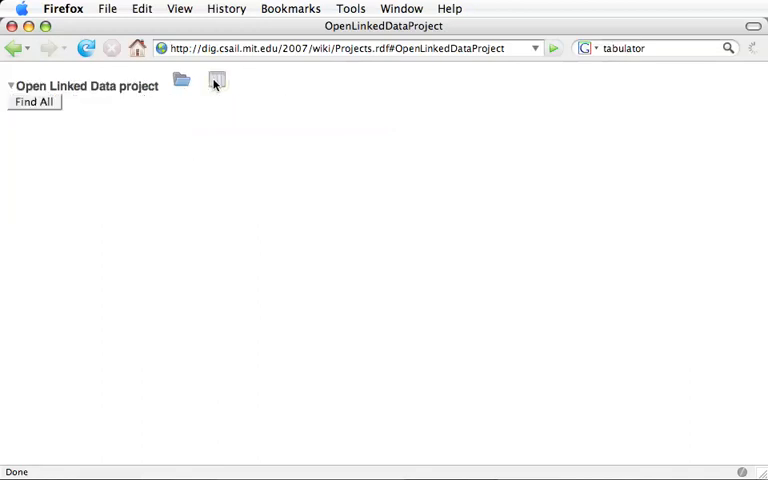
Step: Re-expand the project list and create a new Open Linked Data project instance n18
left_click(181, 81)
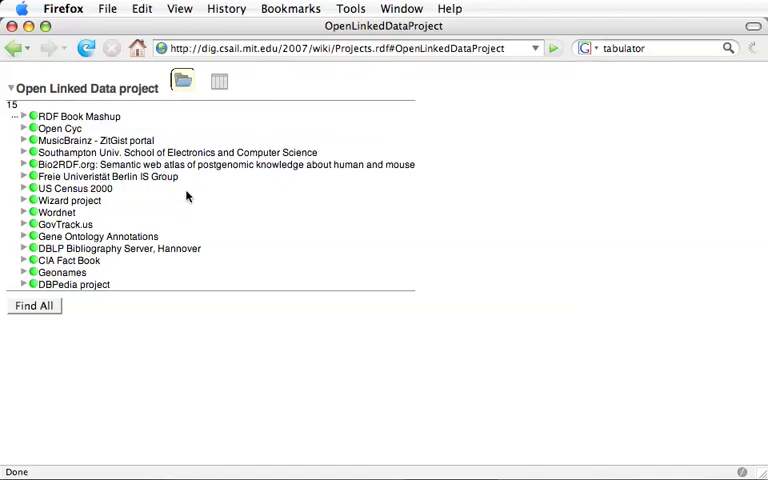
mouse_move(17, 211)
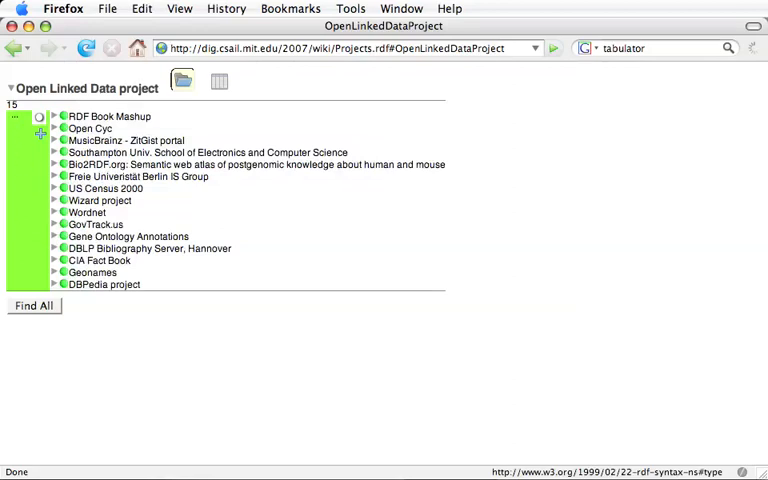
mouse_move(21, 217)
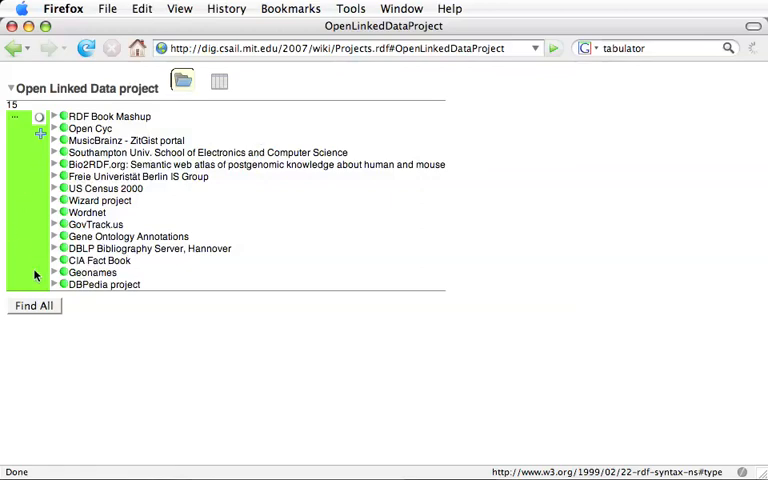
mouse_move(86, 177)
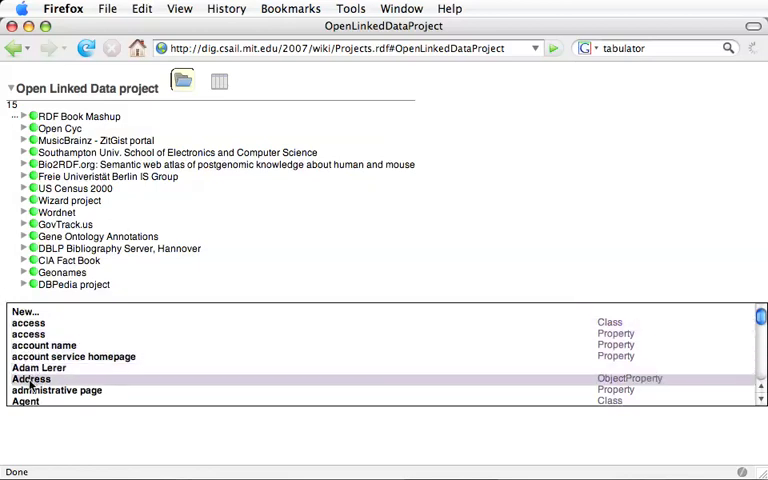
left_click(39, 367)
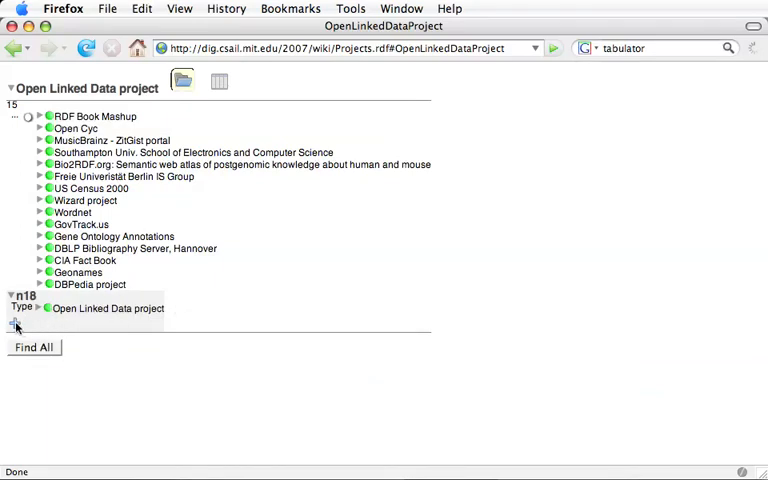
Step: Add a name property to n18 set to 'The Whatever project - demo only'
left_click(15, 325)
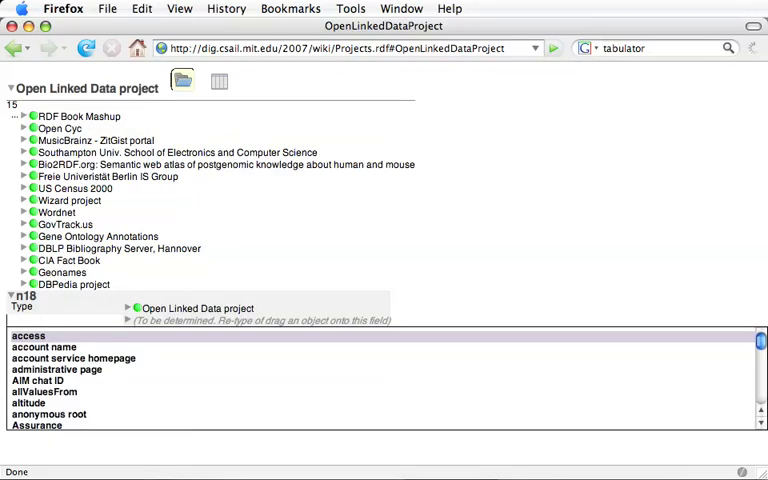
type("n")
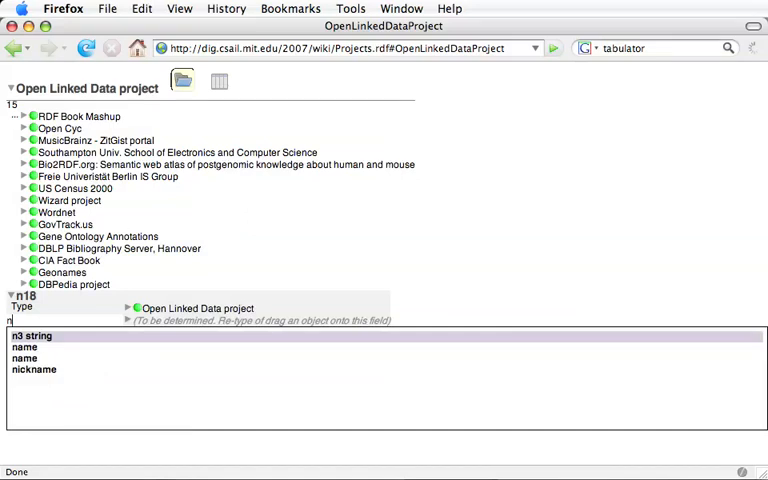
type("a")
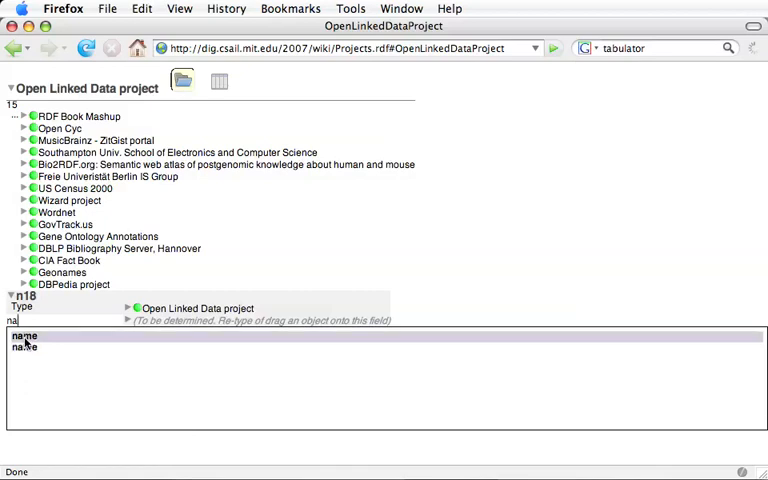
left_click(24, 336)
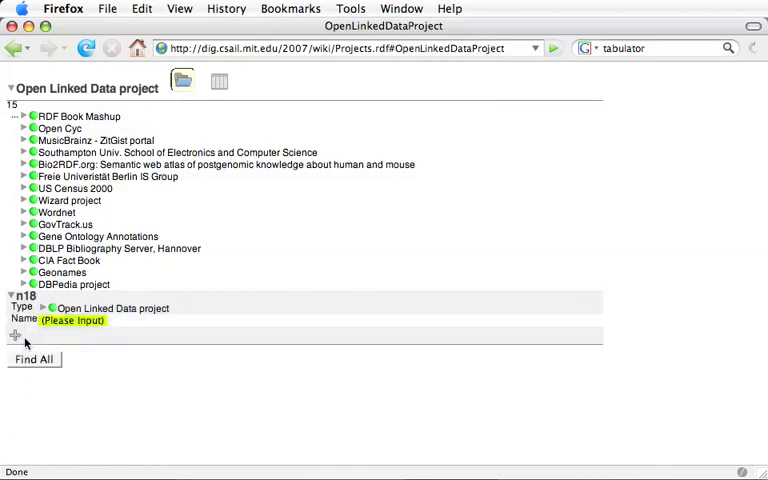
left_click(60, 320)
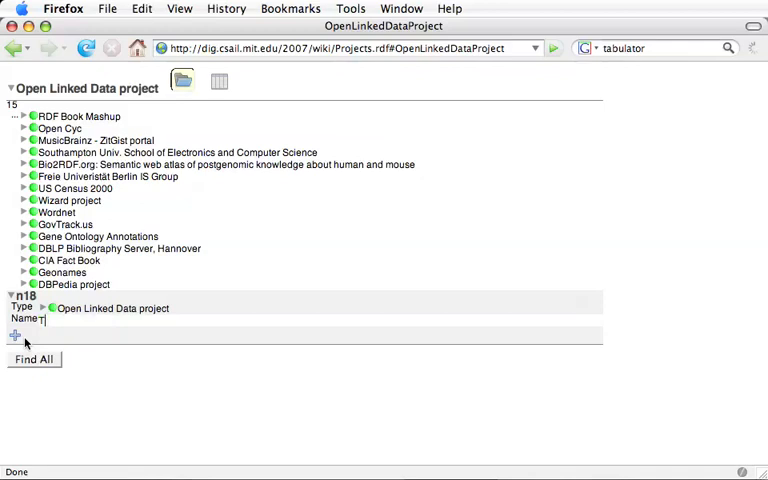
type("The Whatever pro")
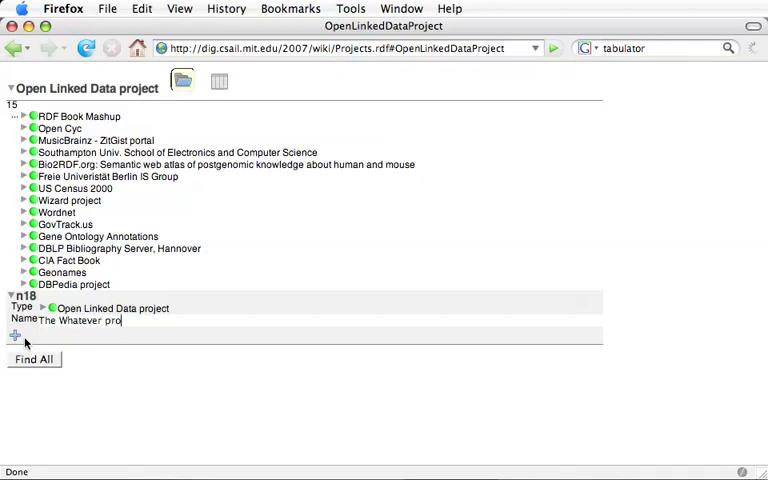
type("ject – demo only")
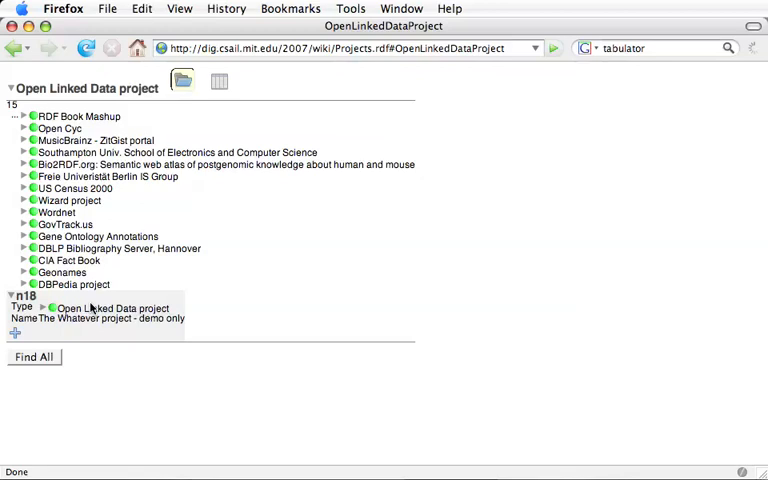
mouse_move(306, 235)
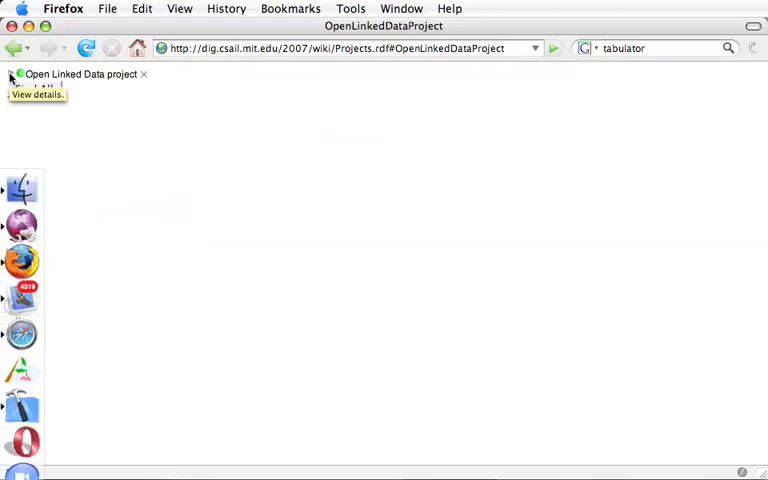
Step: Reload the project list to 16 entries and expand The Whatever project - demo only
left_click(13, 88)
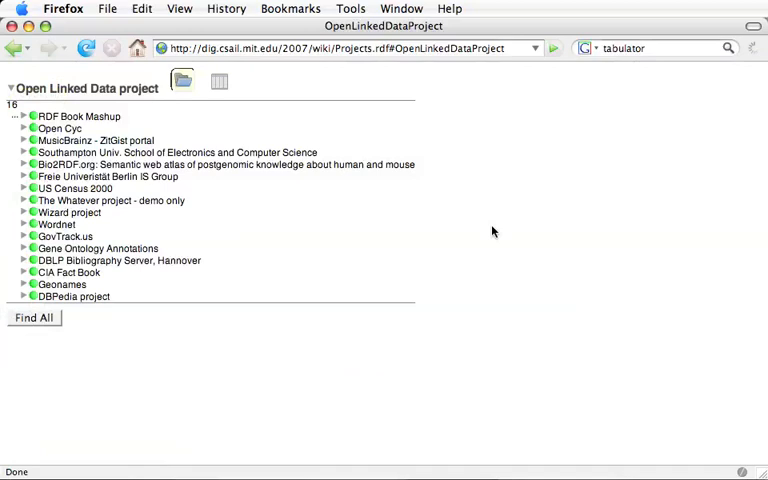
mouse_move(213, 181)
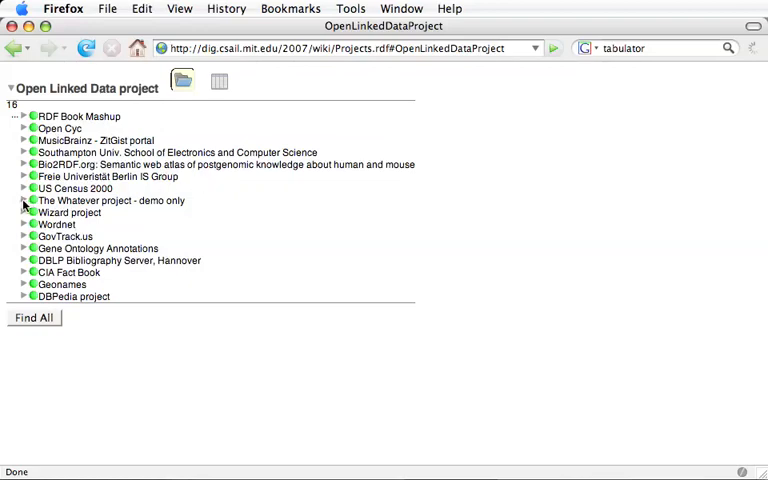
left_click(24, 200)
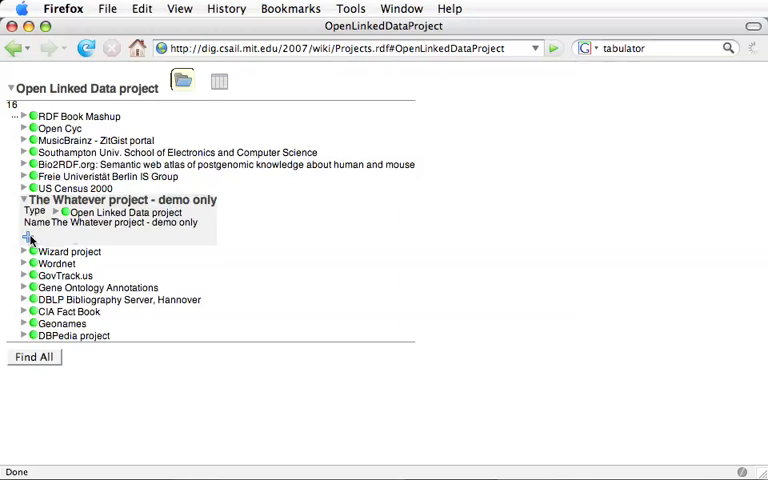
mouse_move(30, 240)
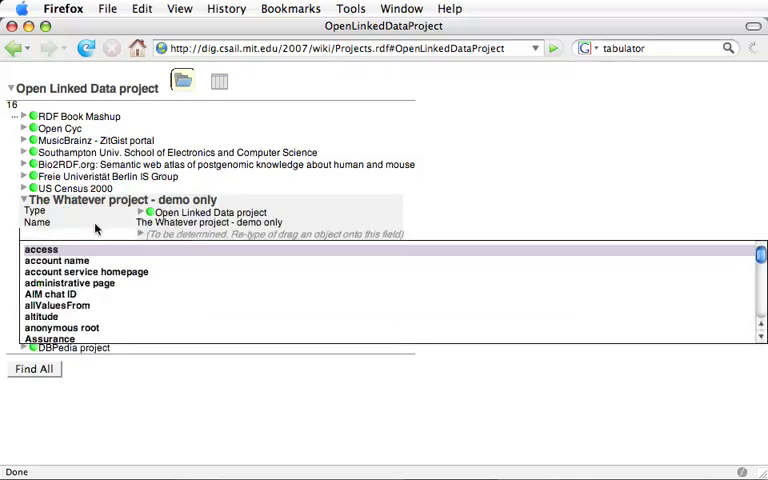
Step: Add the comment 'This is just a demo - delete me' and begin a developer entry
type("co")
type("This is just a demo -")
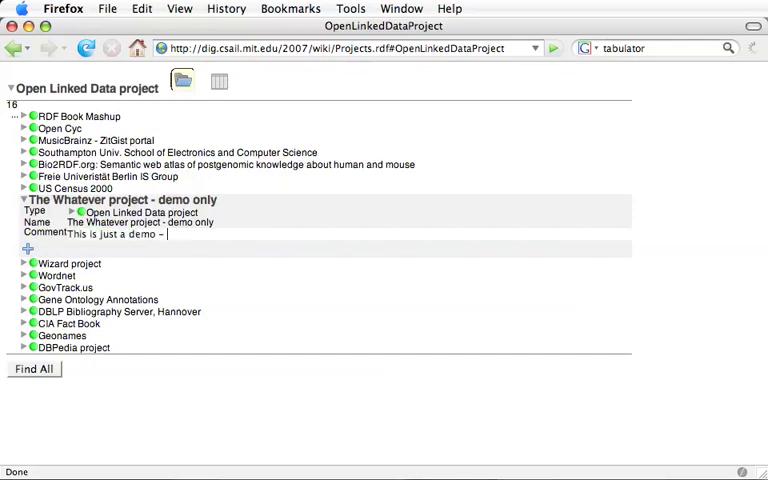
type("delete me")
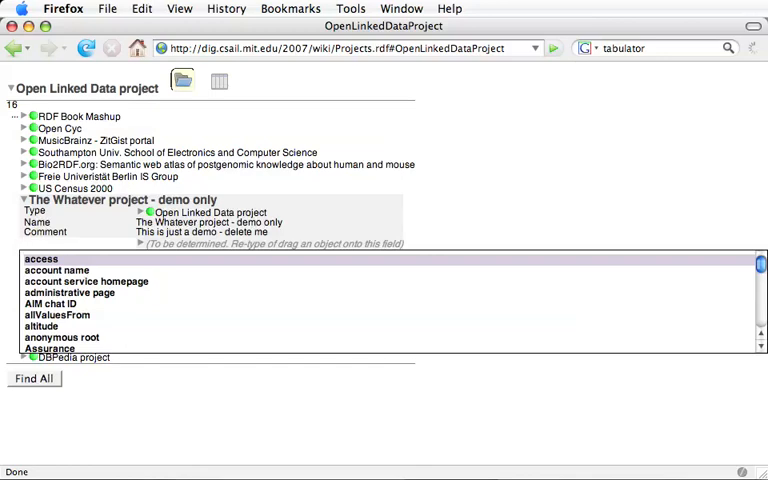
type("dev")
type("j")
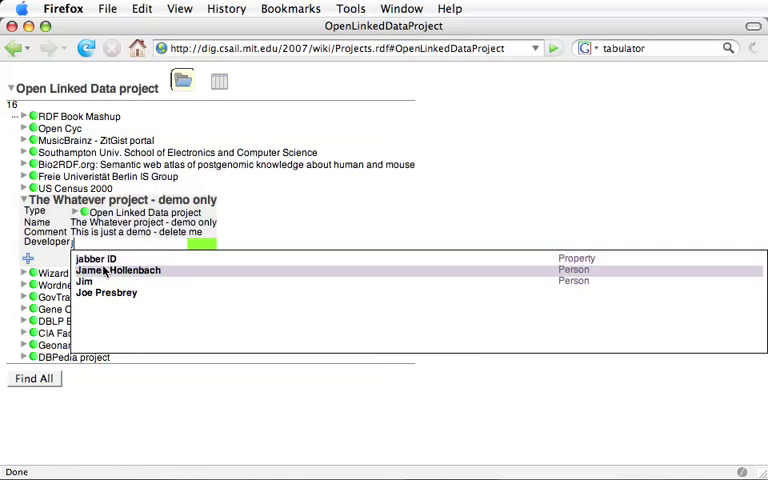
left_click(117, 270)
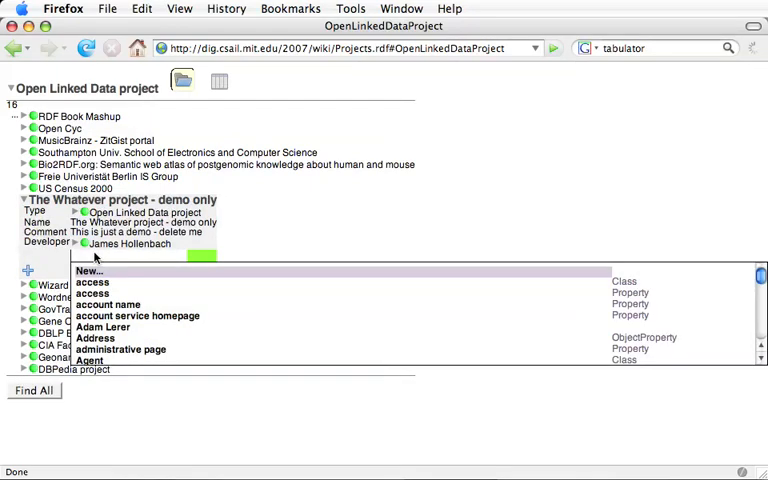
type("Timothy Berners-Lee")
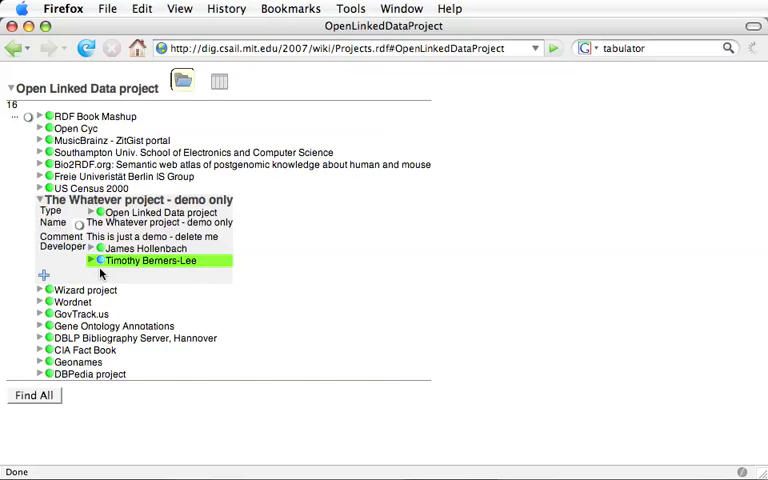
mouse_move(310, 263)
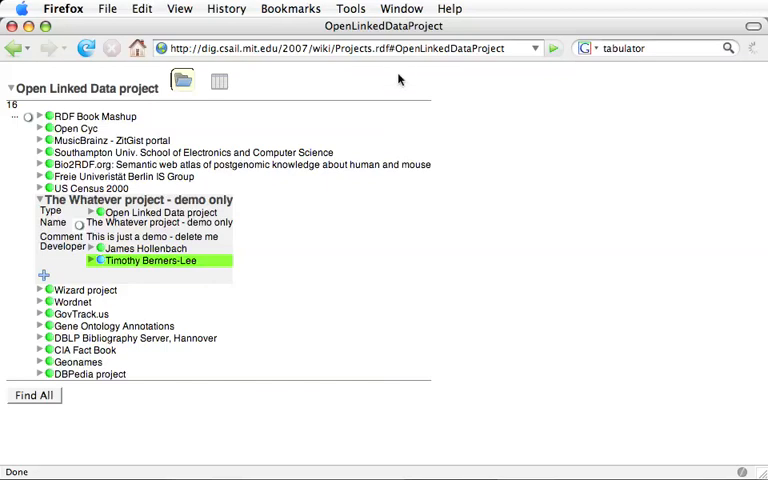
mouse_move(113, 313)
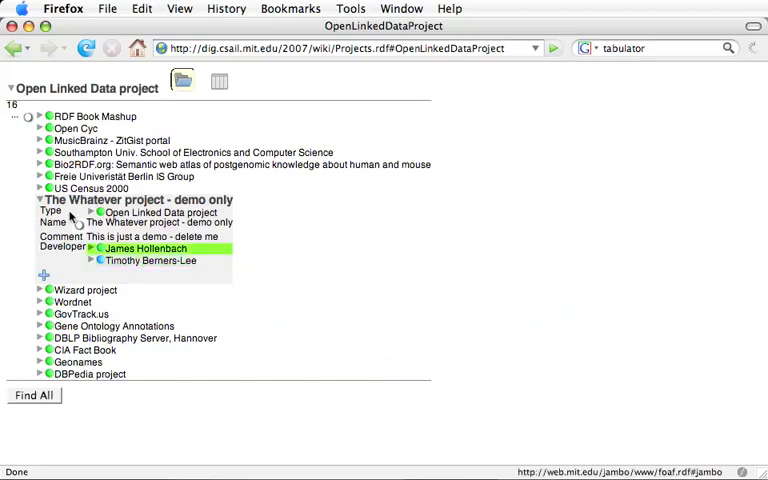
Step: Delete the Type value 'Open Linked Data project' and reload the list, now back to 15 projects
left_click(42, 200)
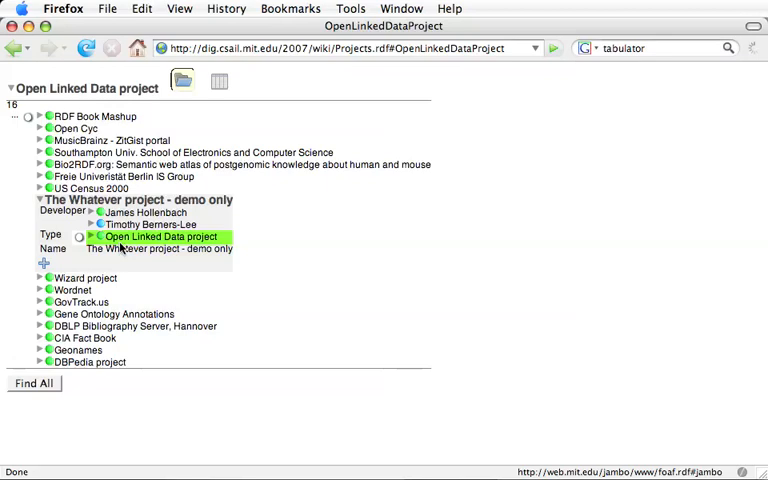
left_click(158, 247)
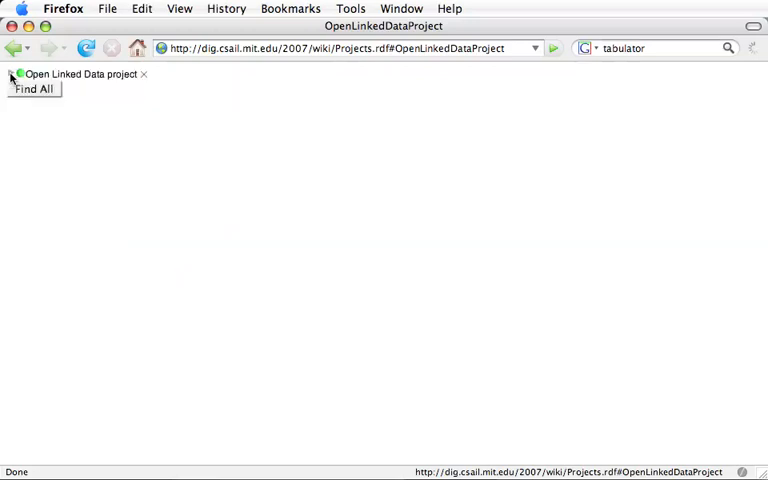
left_click(11, 74)
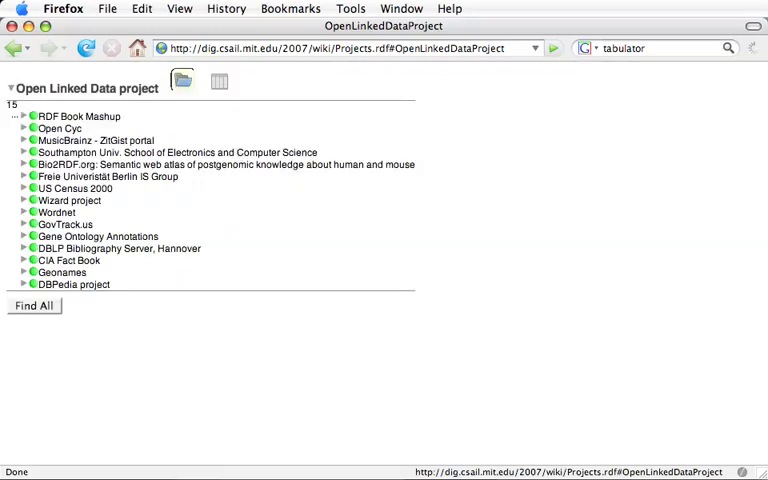
mouse_move(81, 214)
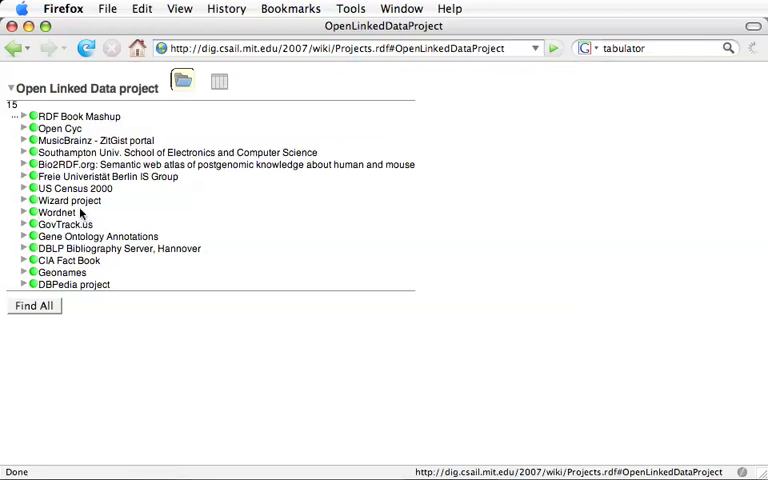